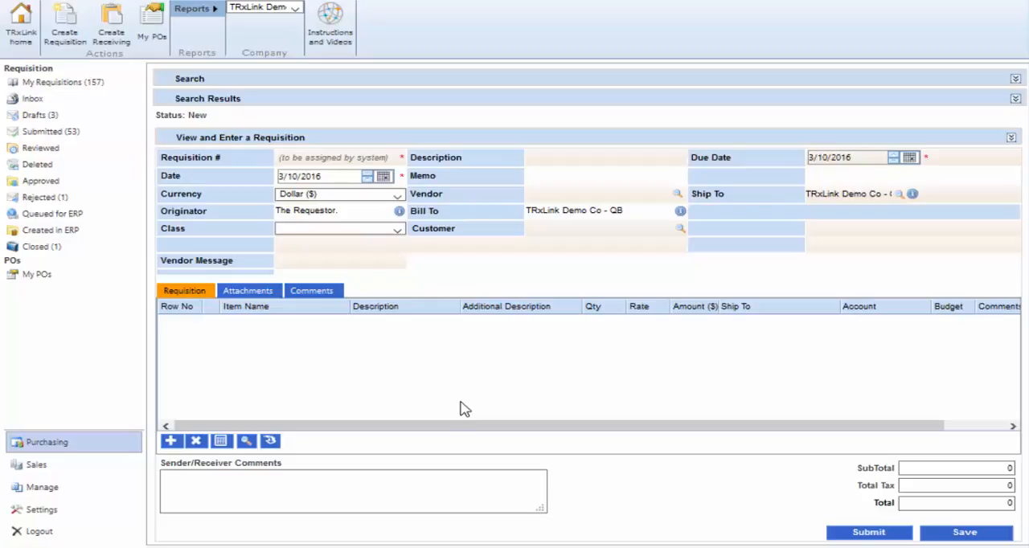
Enter the requisition description 'Office Supplies for May 2016'
left_click(537, 161)
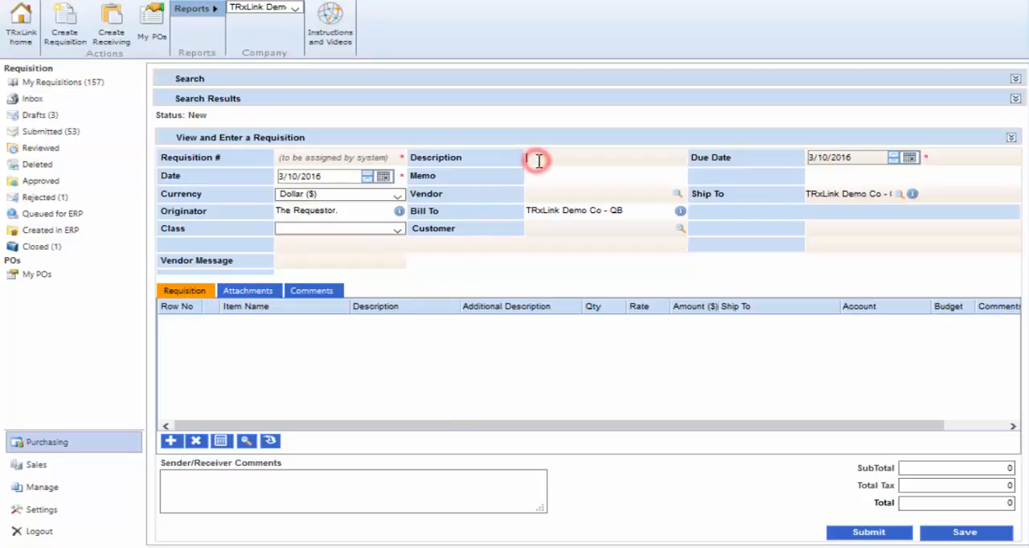
type("Office Supp")
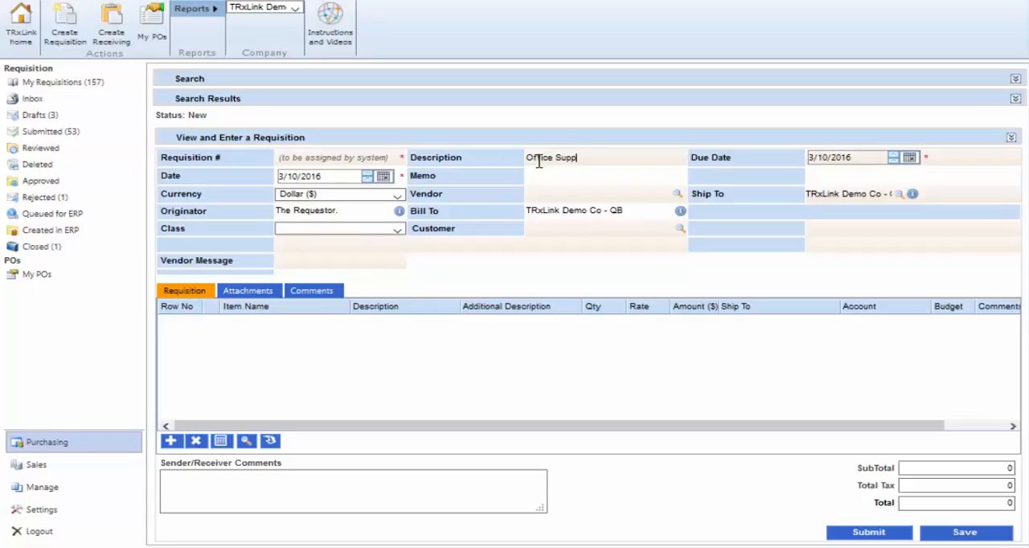
type("lies for M")
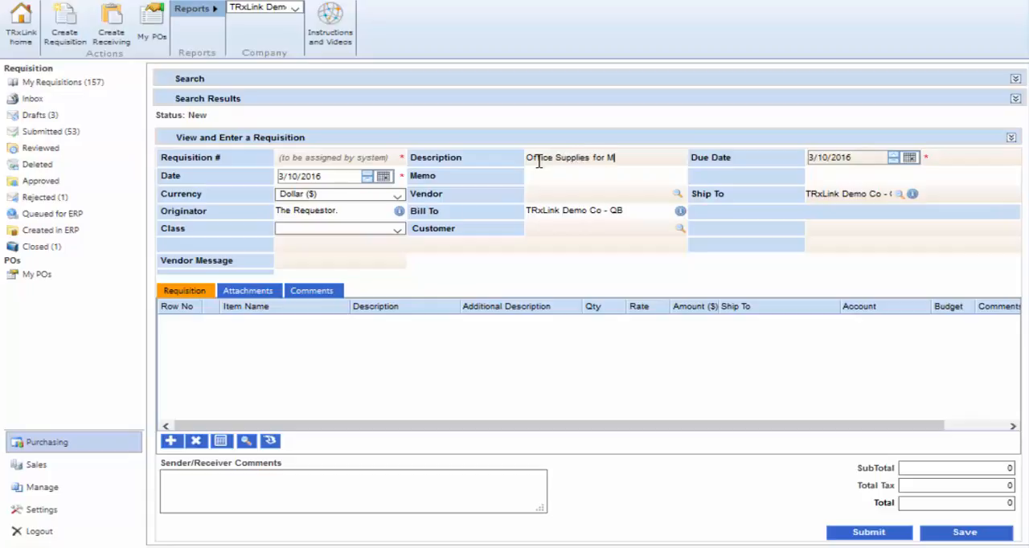
type("ay 201")
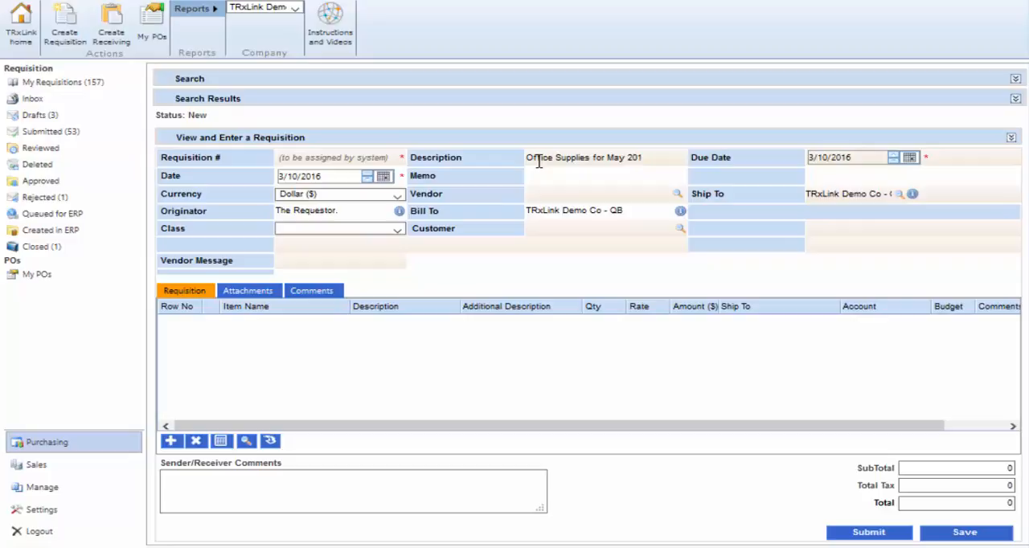
type("6")
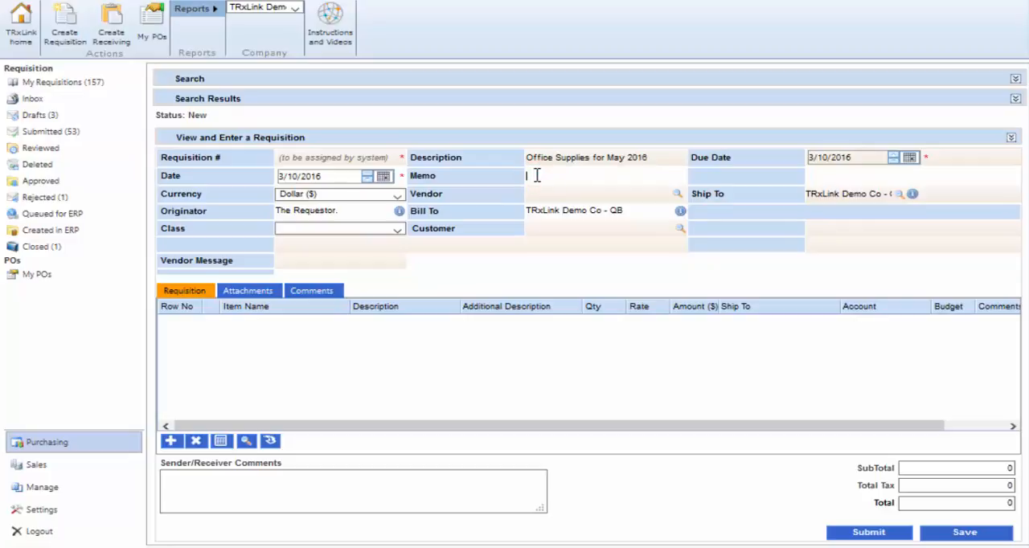
Enter the memo 'QuickBooks Memo'
type("Quick")
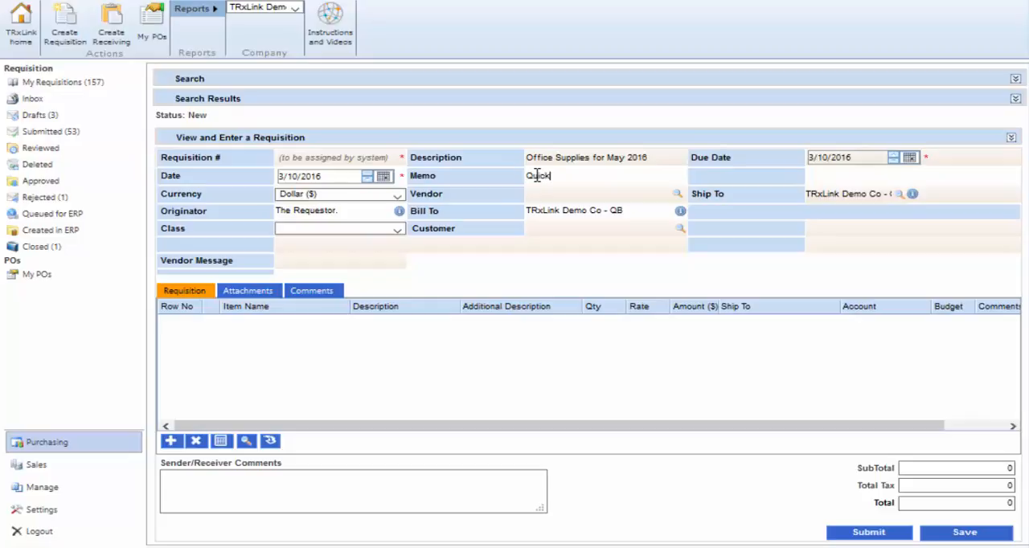
type("Books Memo")
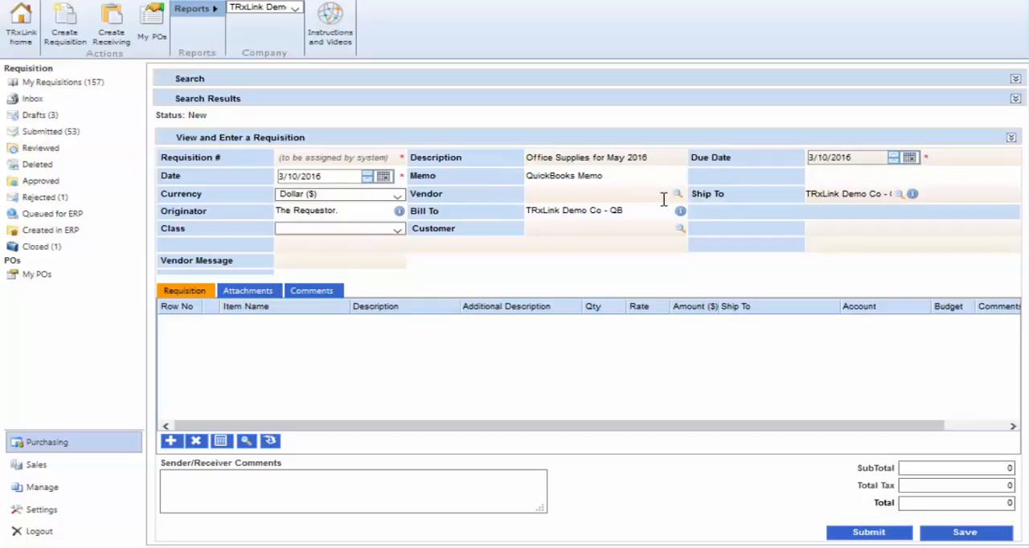
Choose Amazon as the vendor from the vendor search
left_click(678, 193)
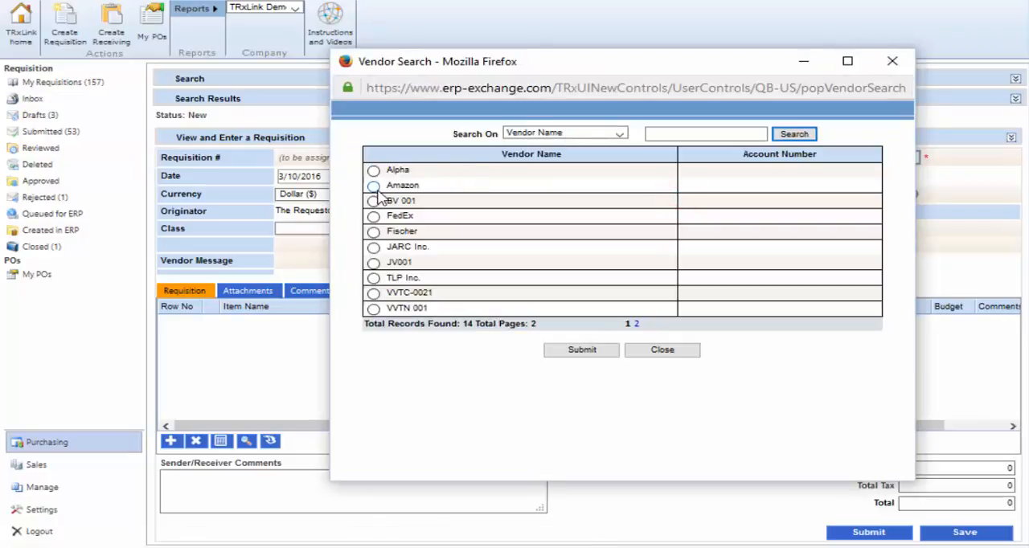
left_click(373, 185)
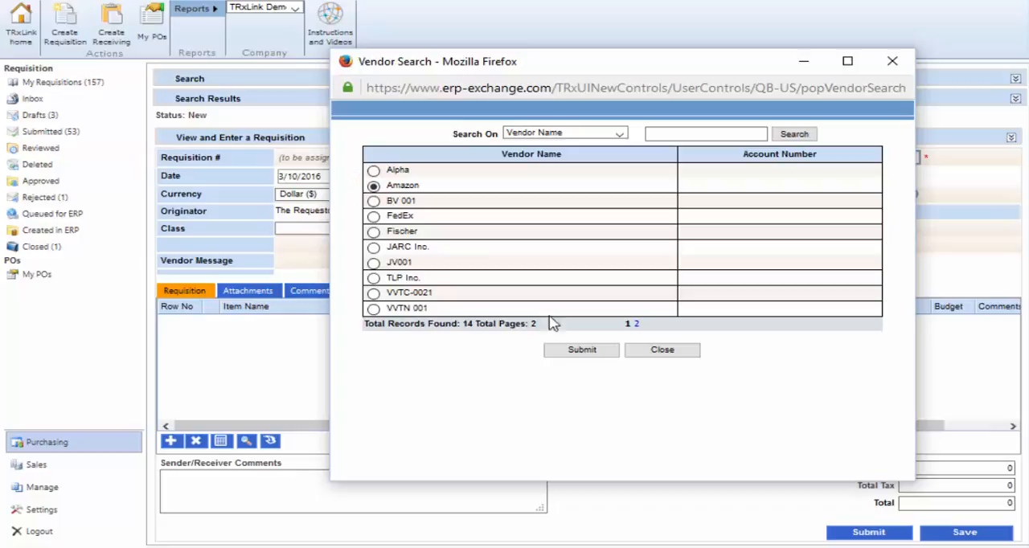
left_click(581, 351)
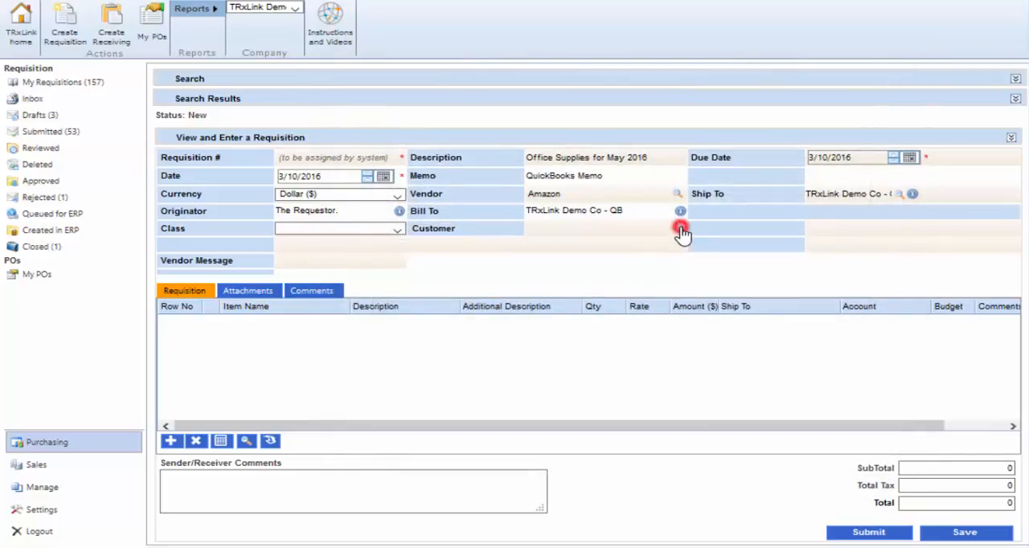
Choose Alpha Technologies as the customer from the customer search
left_click(681, 228)
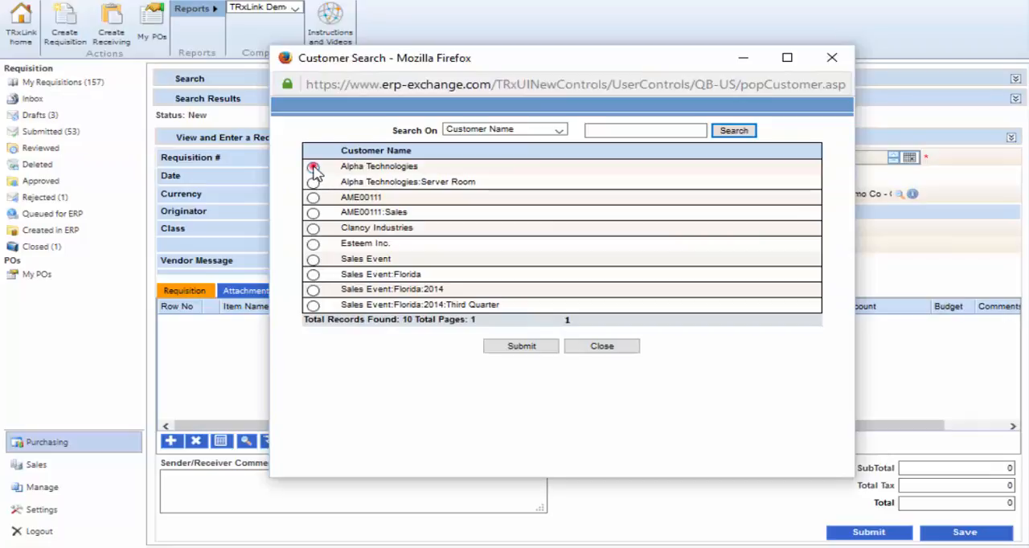
left_click(521, 346)
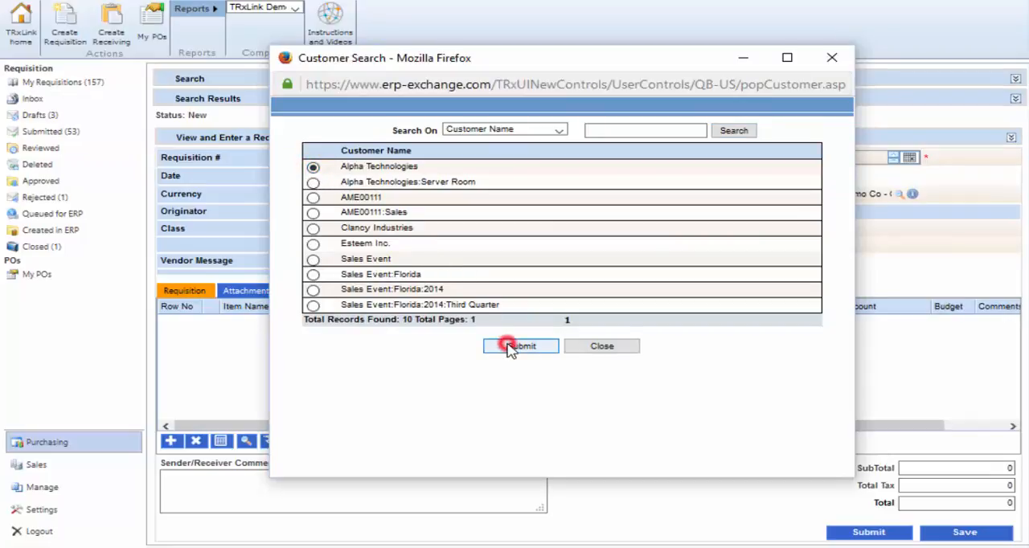
left_click(521, 346)
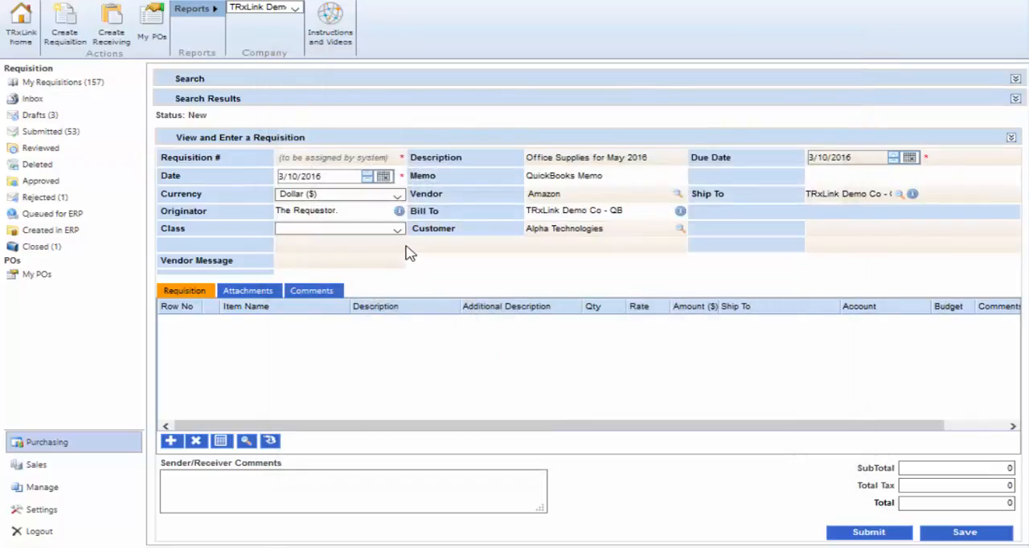
Set the class to Purchase and bring up the item lookup for line items
left_click(395, 228)
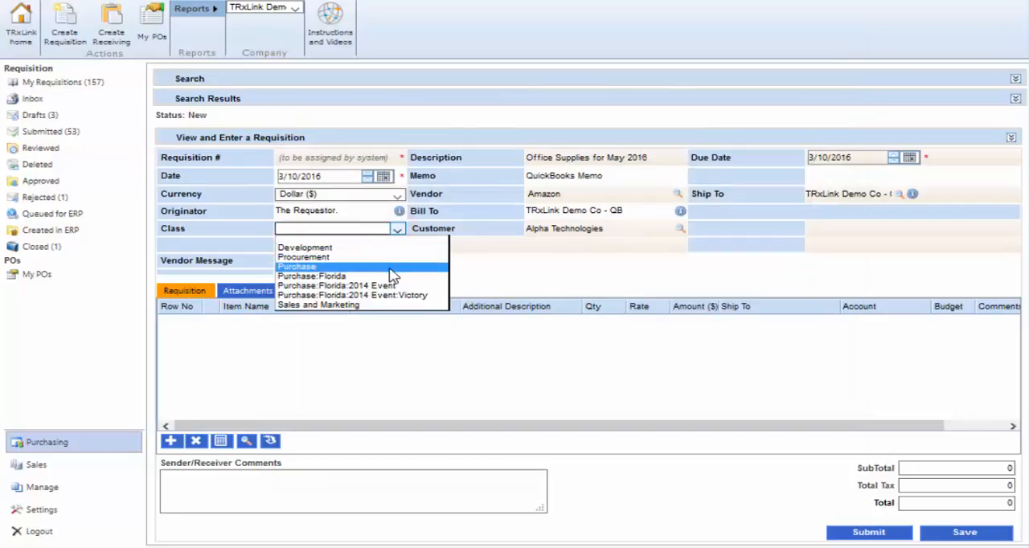
left_click(296, 267)
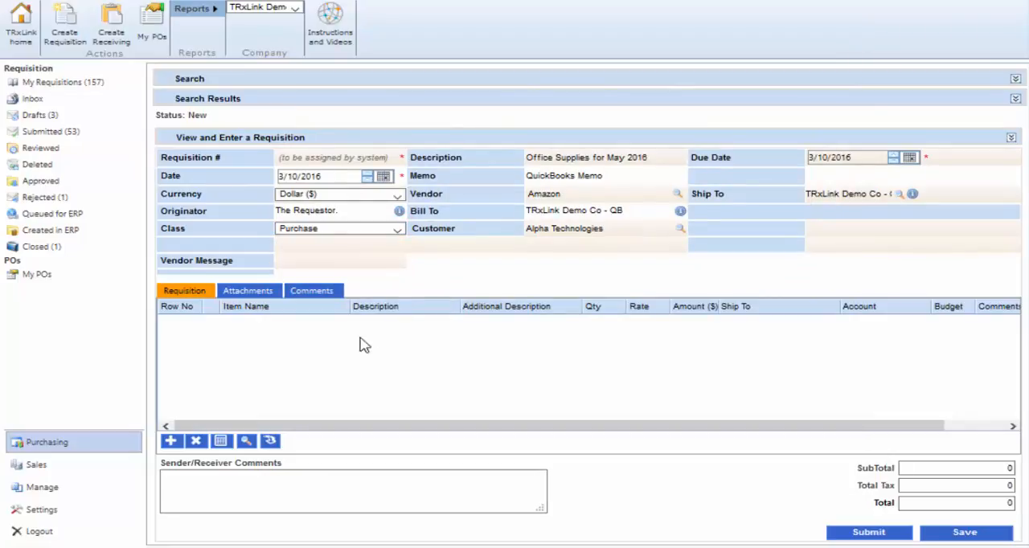
left_click(248, 441)
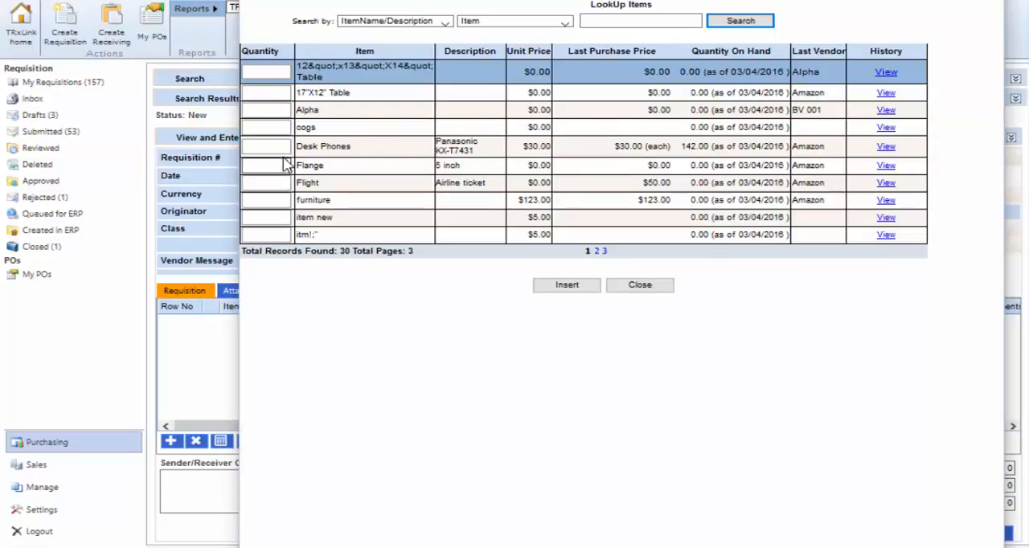
Add Desk Phones at 30 and furniture as 'Office Desk' at 900, totalling 930
left_click(265, 146)
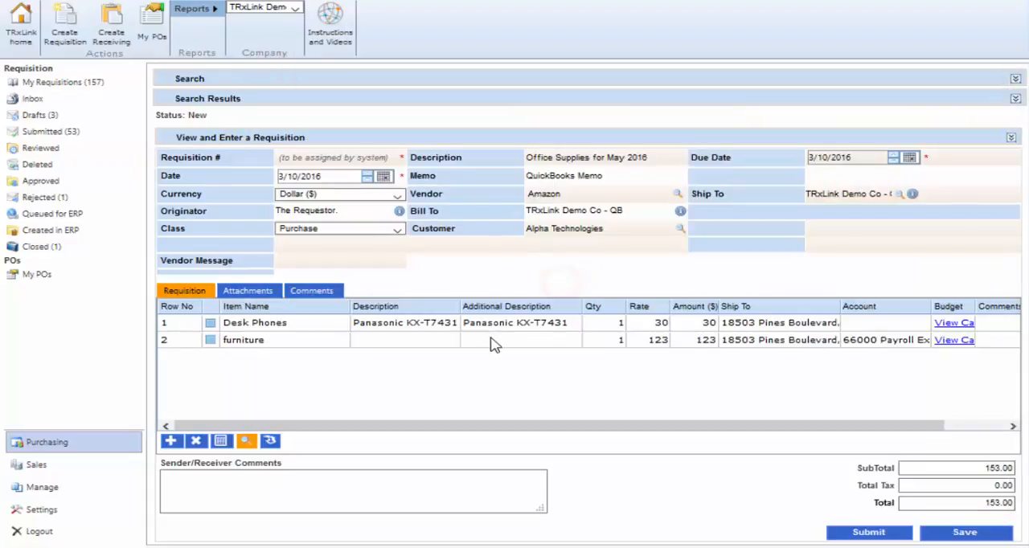
type("Office Desk")
type("900")
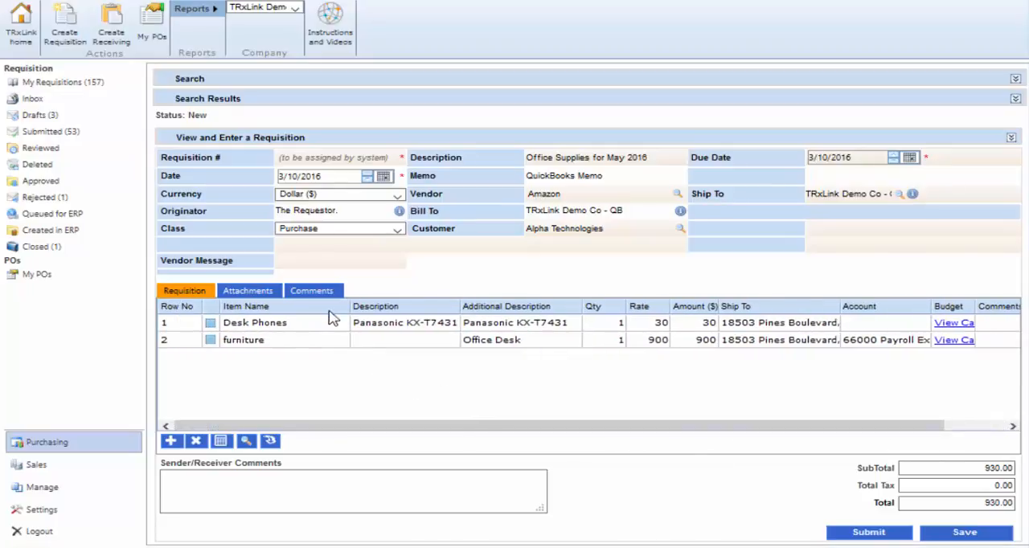
Add the comment 'Please Approve ASAP!' and return to the requisition's line items
left_click(312, 290)
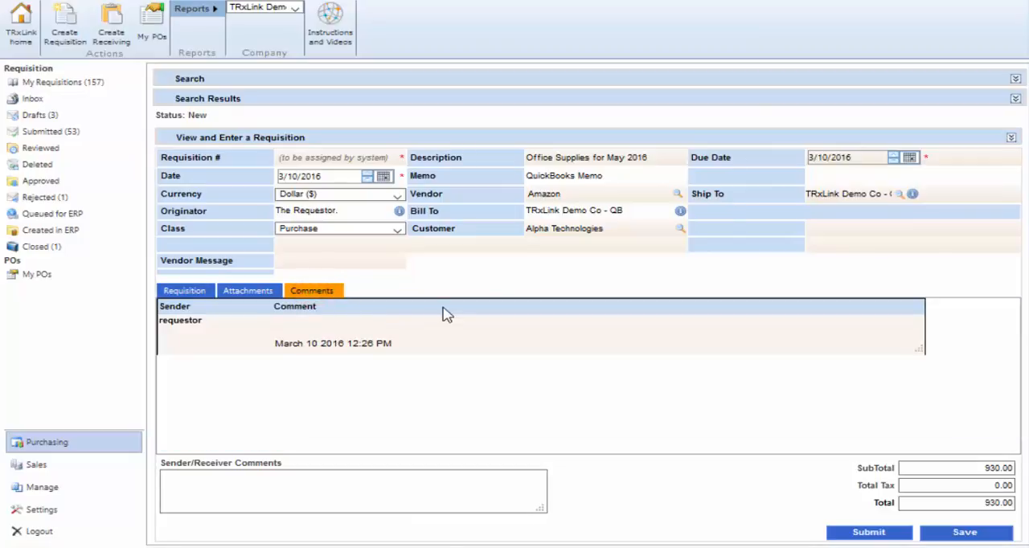
type("Please")
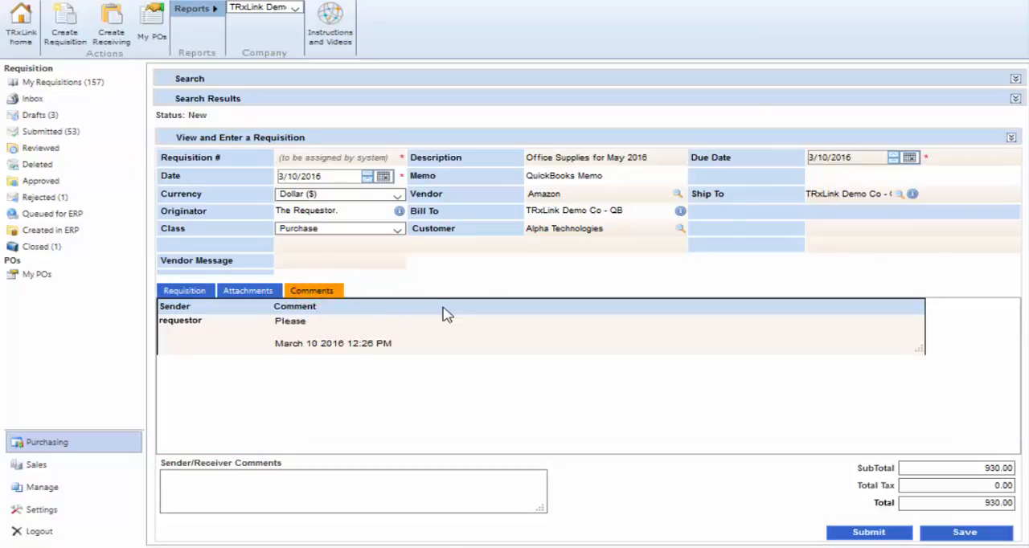
type("Appro")
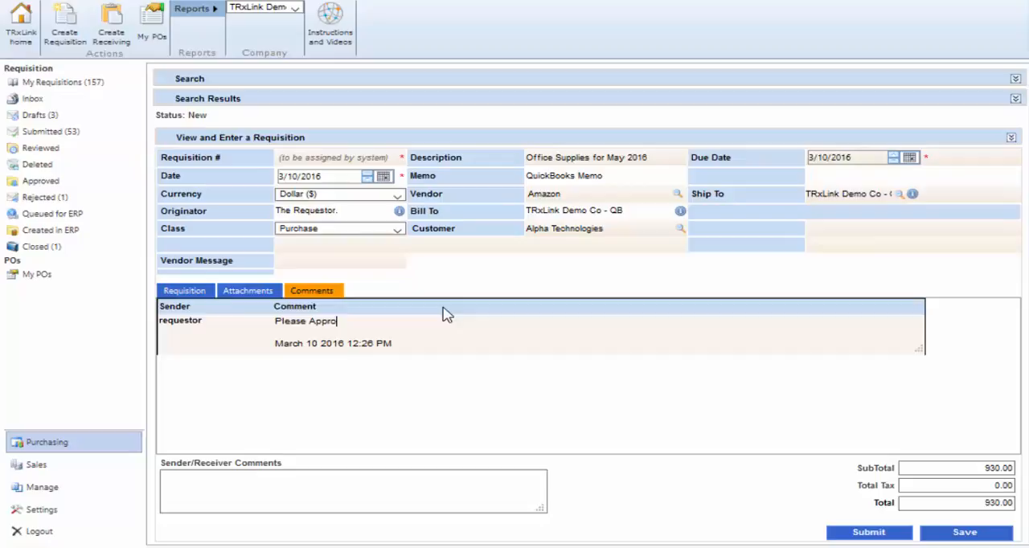
type("ve ASAP!")
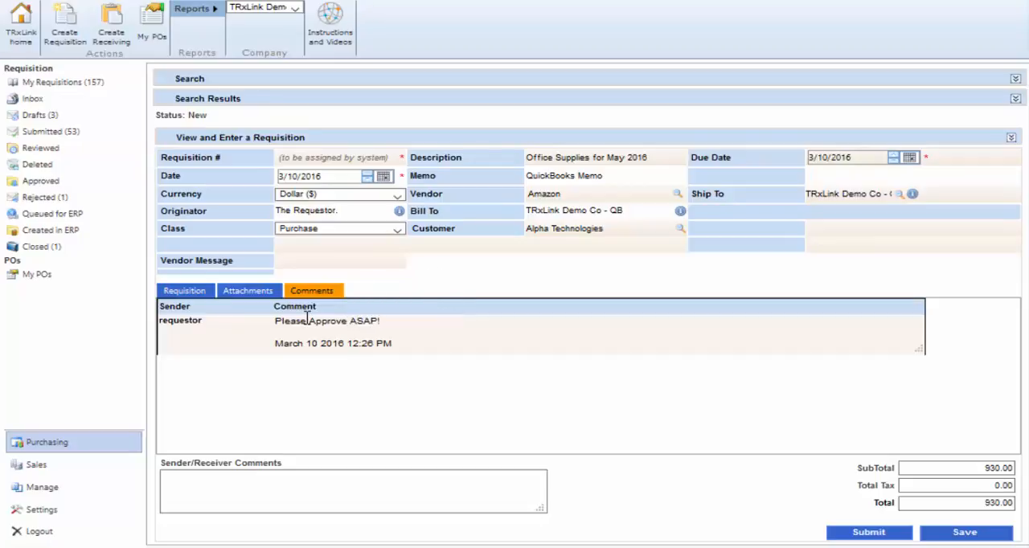
left_click(185, 290)
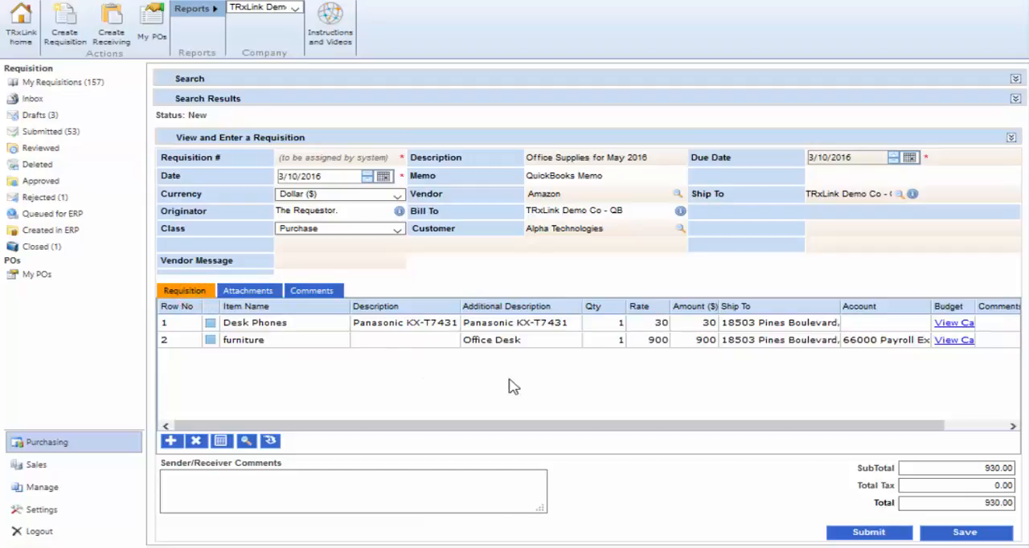